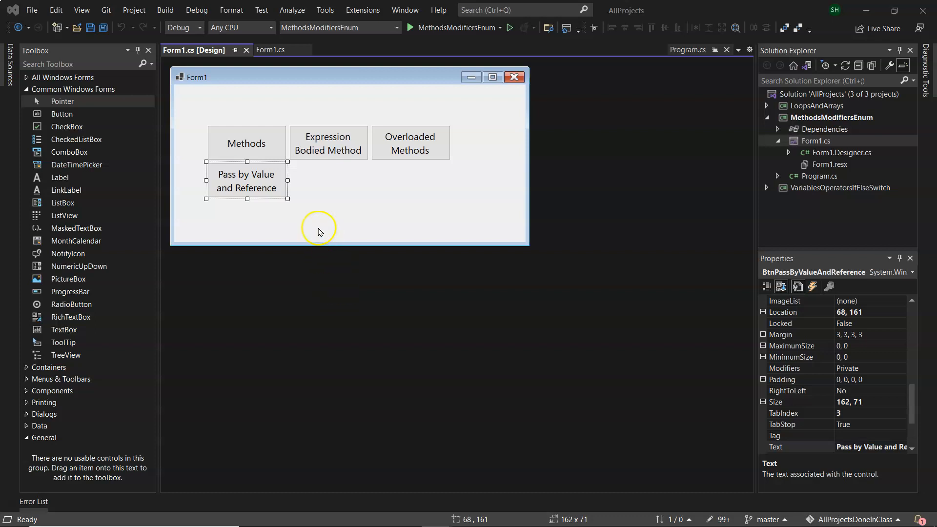
mouse_move(241, 212)
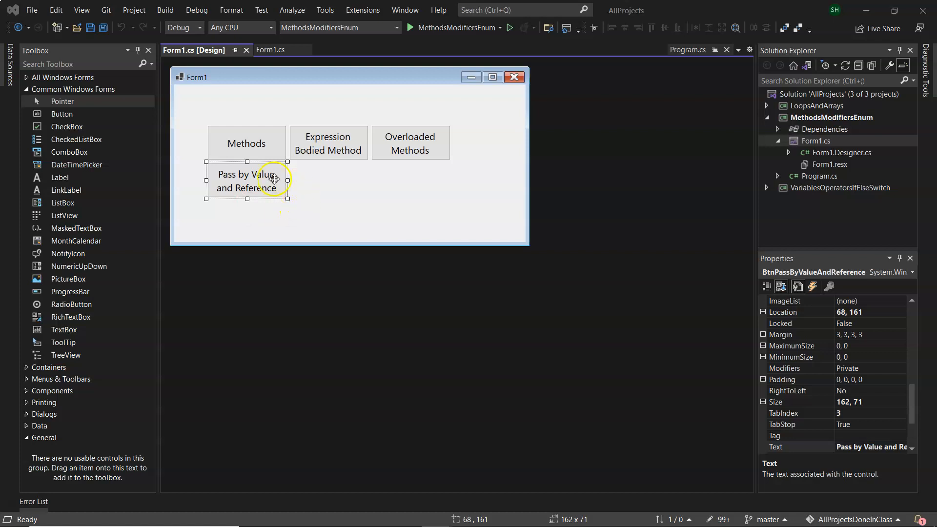
Step: Open the empty Click handler of the Pass by Value and Reference button in Form1.cs
left_click(270, 50)
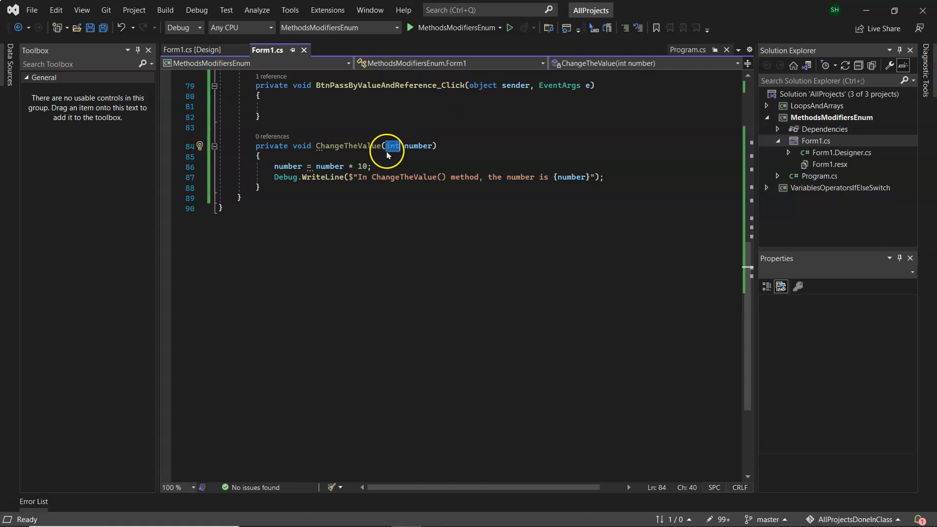
mouse_move(391, 150)
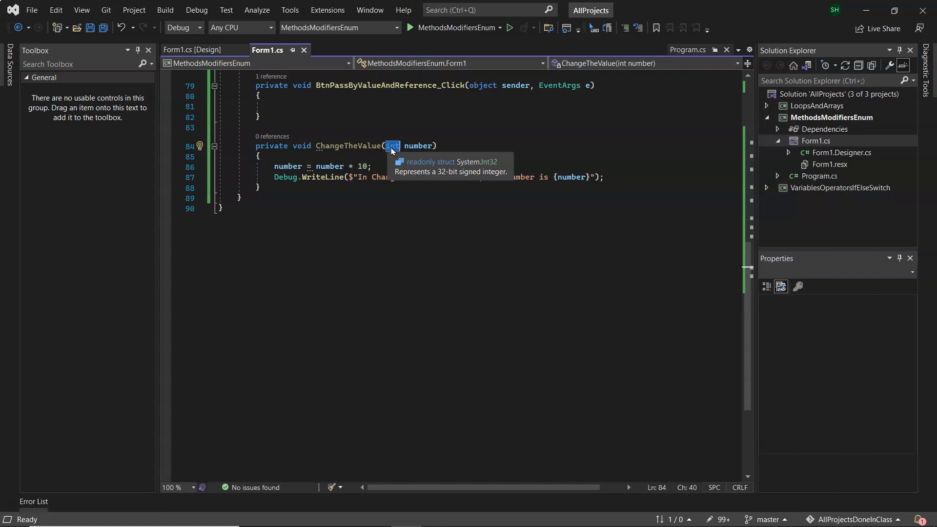
mouse_move(284, 110)
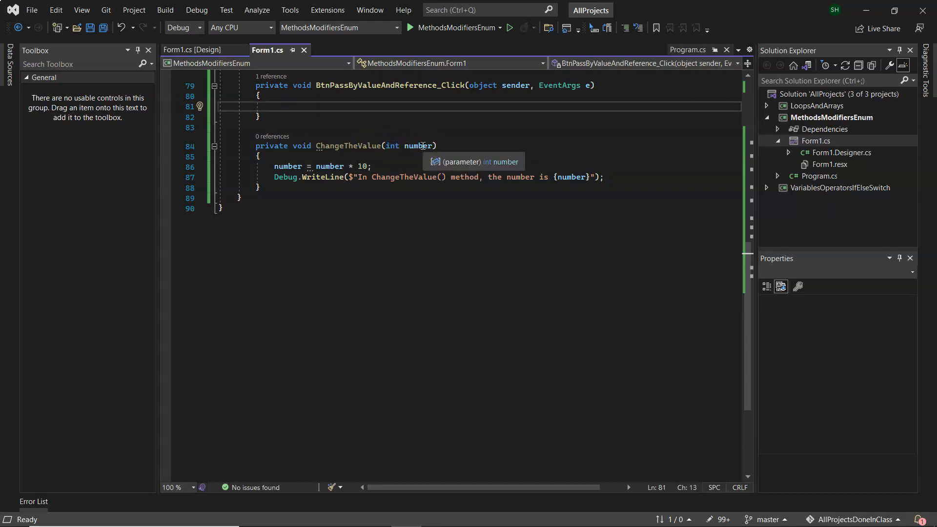
Step: Declare int original = 6 in the handler and call ChangeTheValue(original)
type("int or")
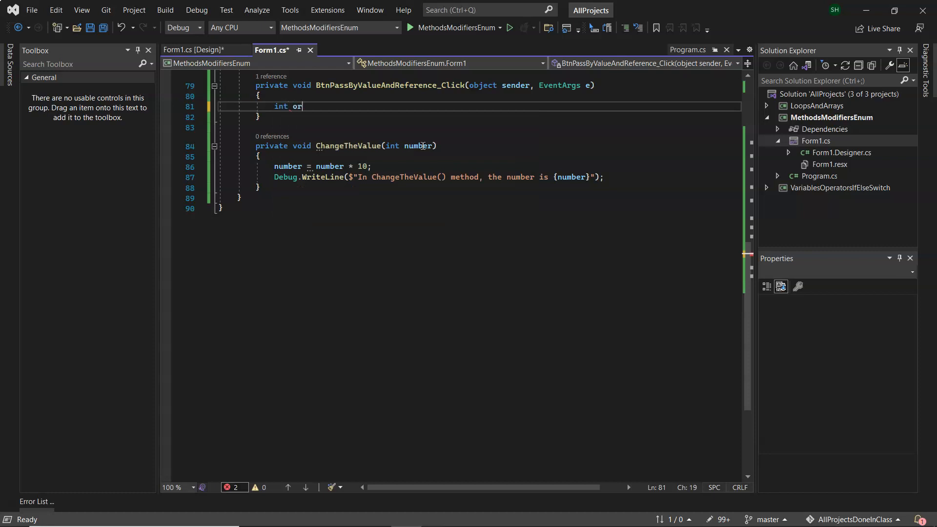
type("ig")
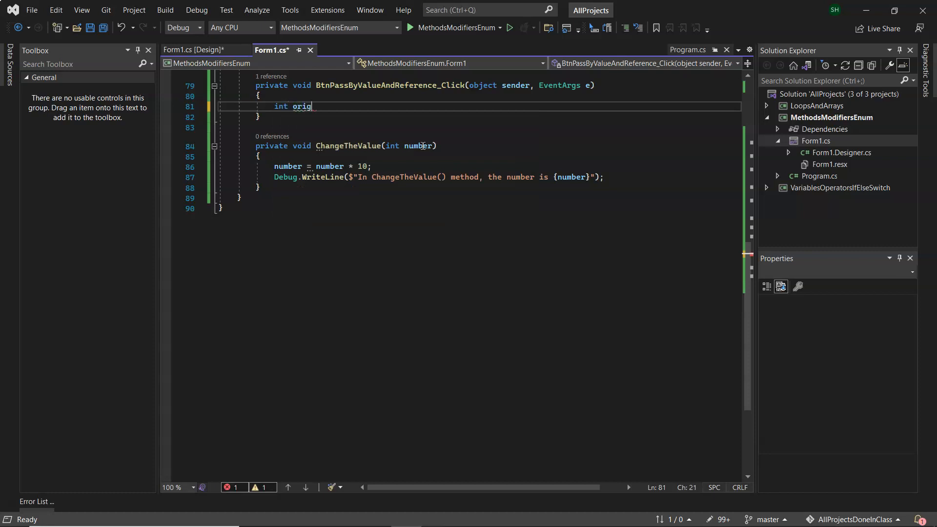
type("inal =")
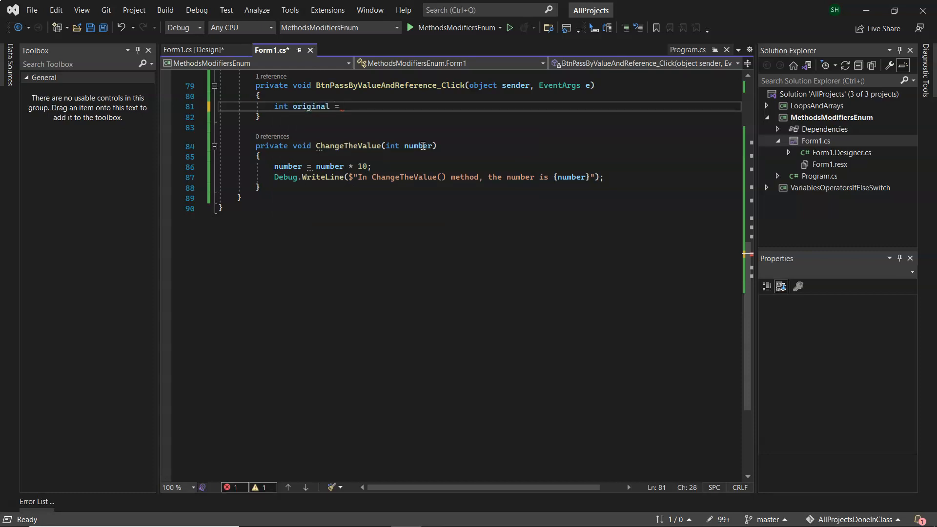
type("6;")
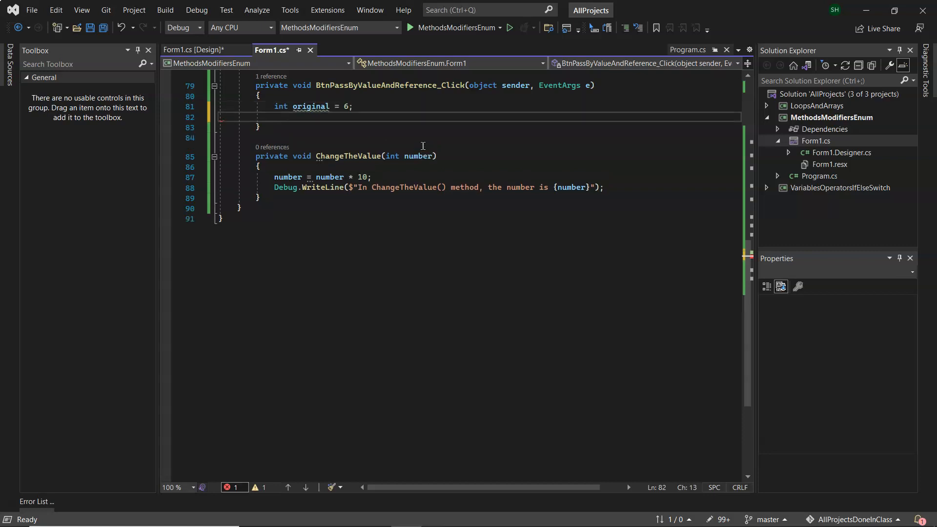
type("Cha")
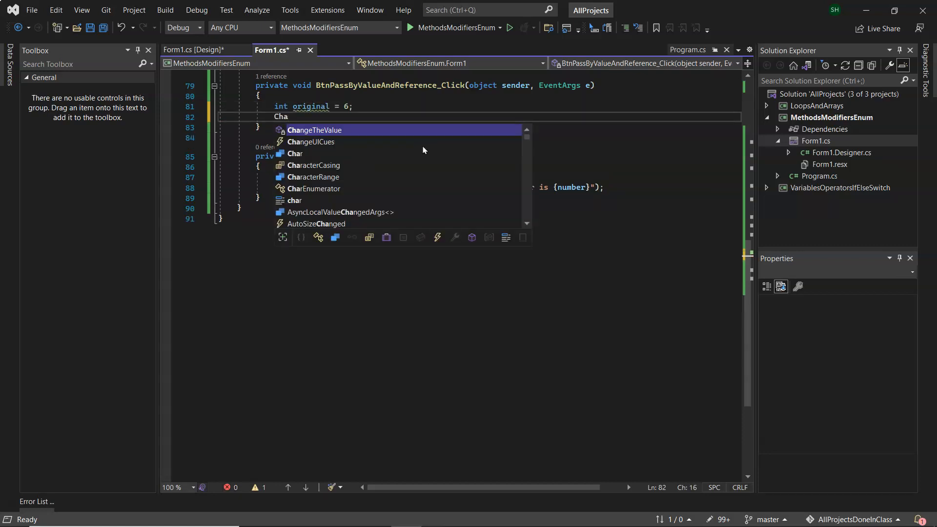
type("ngeTheValue(")
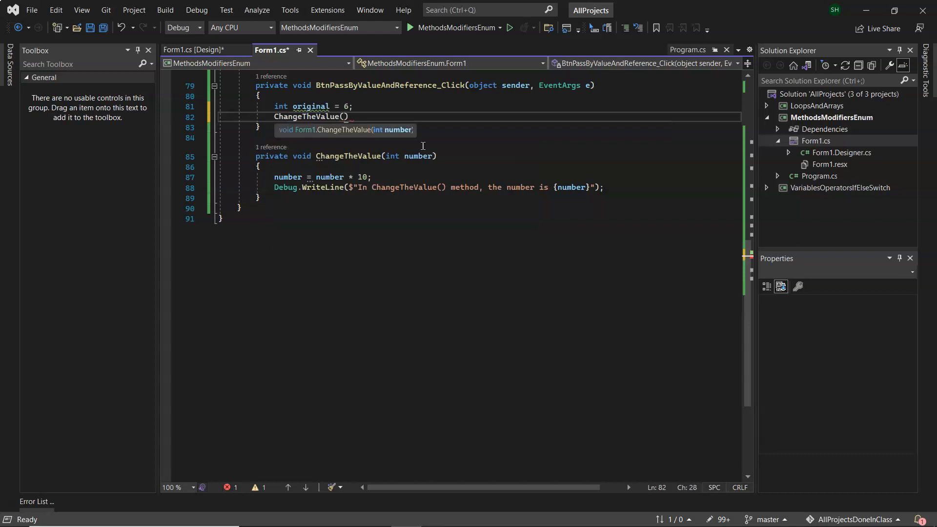
type("original")
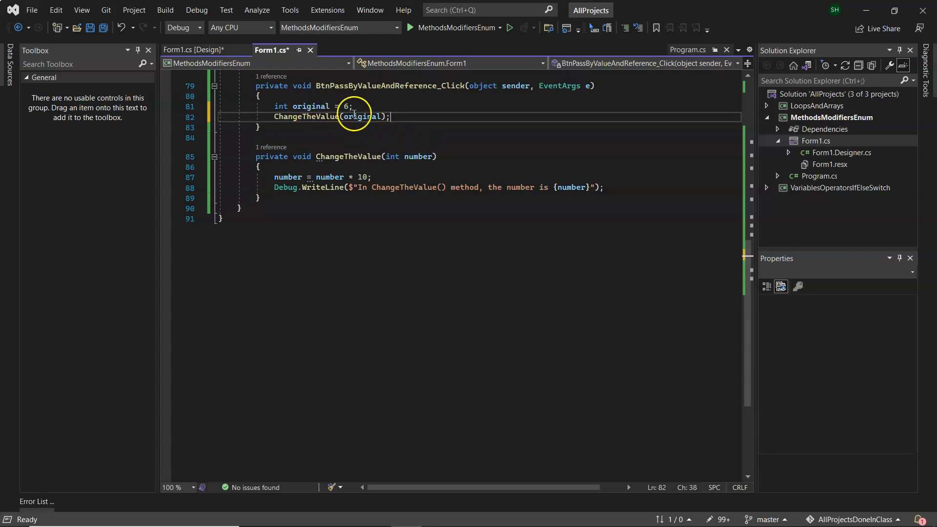
Step: Review the original variable and the int number parameter of ChangeTheValue in the code
double_click(361, 117)
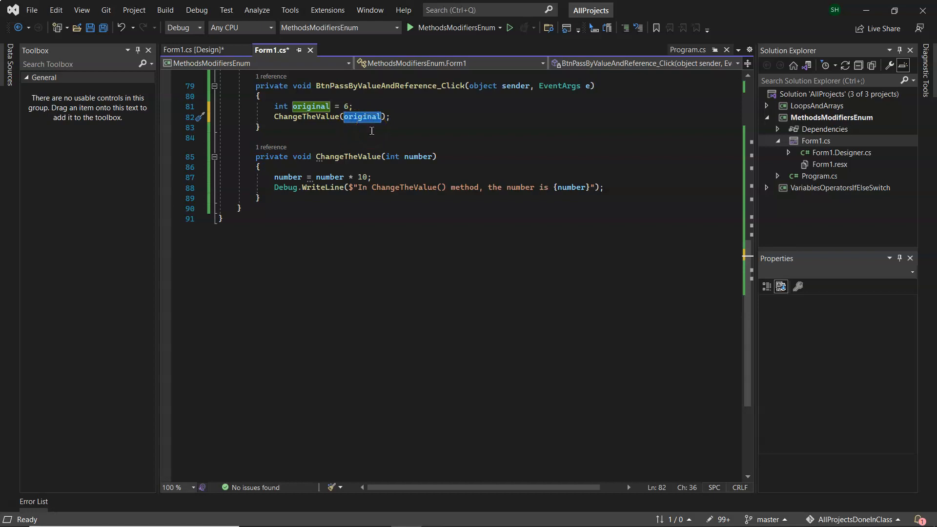
mouse_move(311, 106)
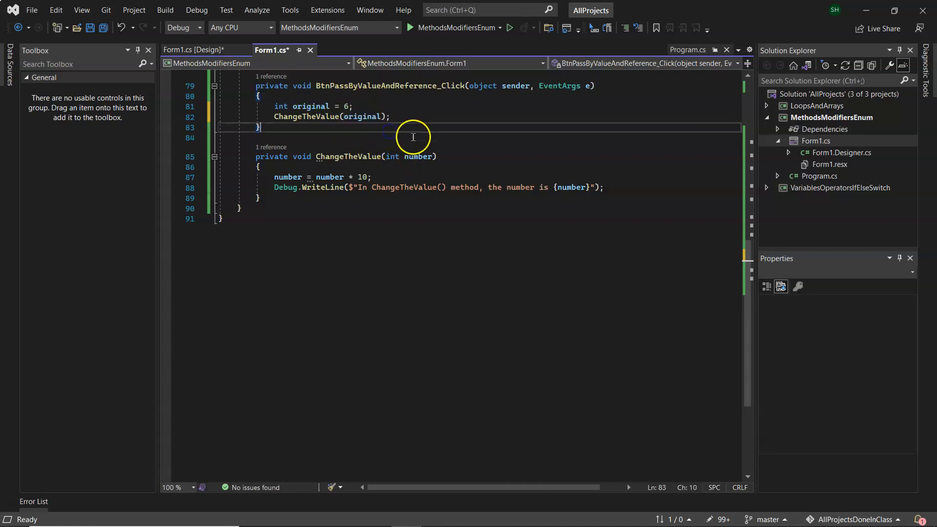
double_click(420, 157)
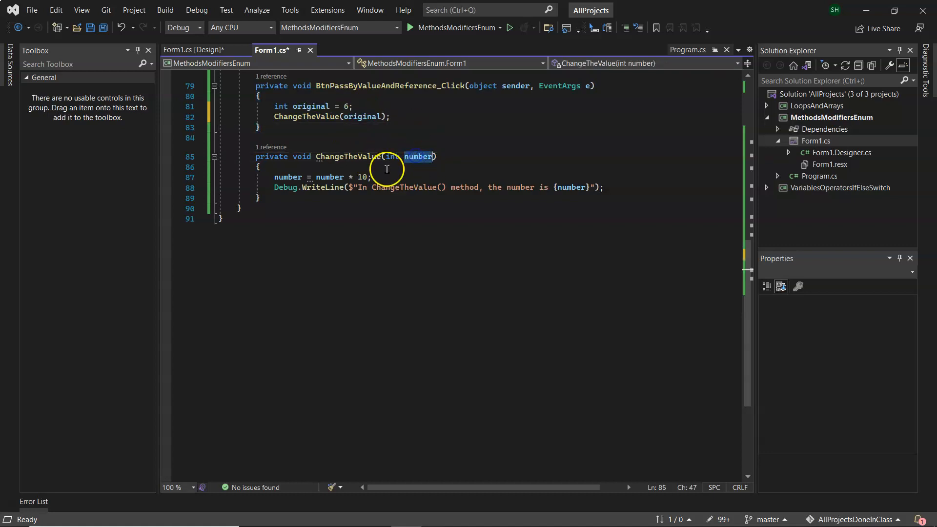
left_click(418, 157)
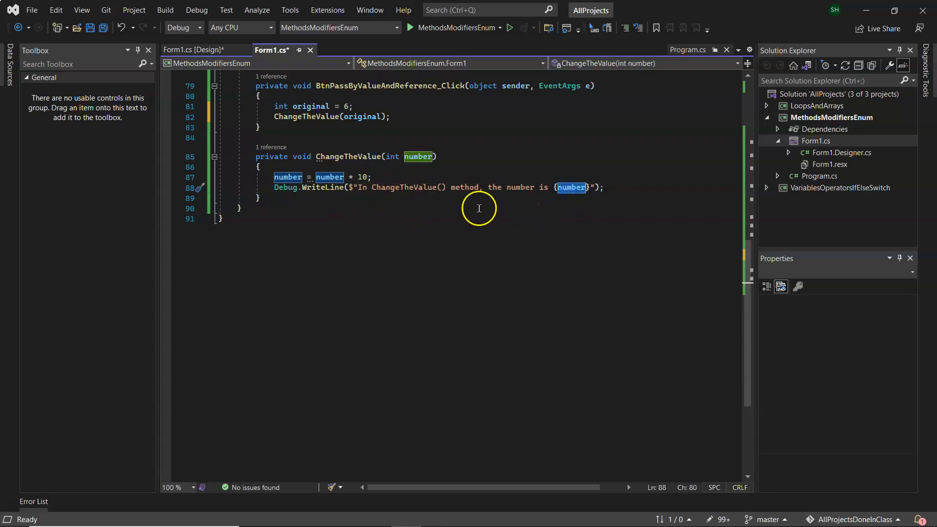
mouse_move(380, 203)
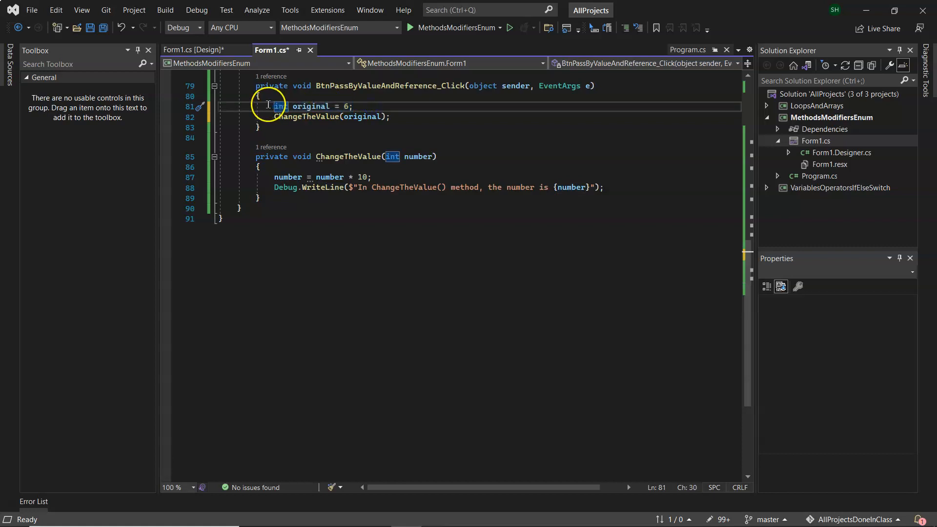
left_click_drag(273, 106, 397, 116)
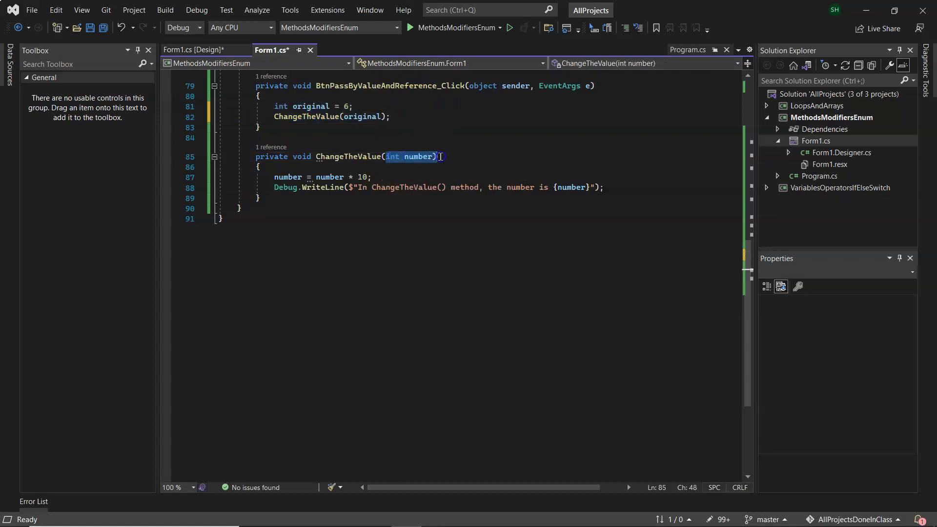
left_click_drag(436, 156, 435, 187)
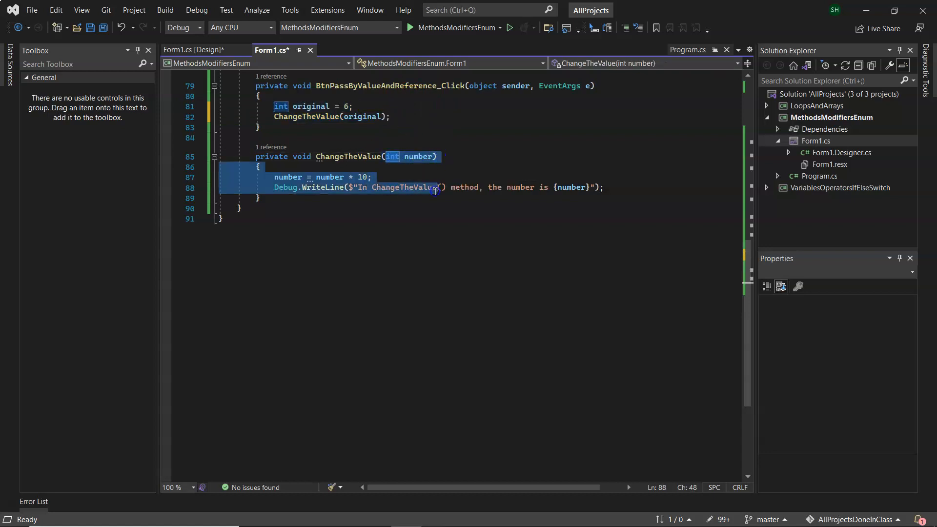
Step: Add a new blank line after the ChangeTheValue(original) call
left_click(442, 187)
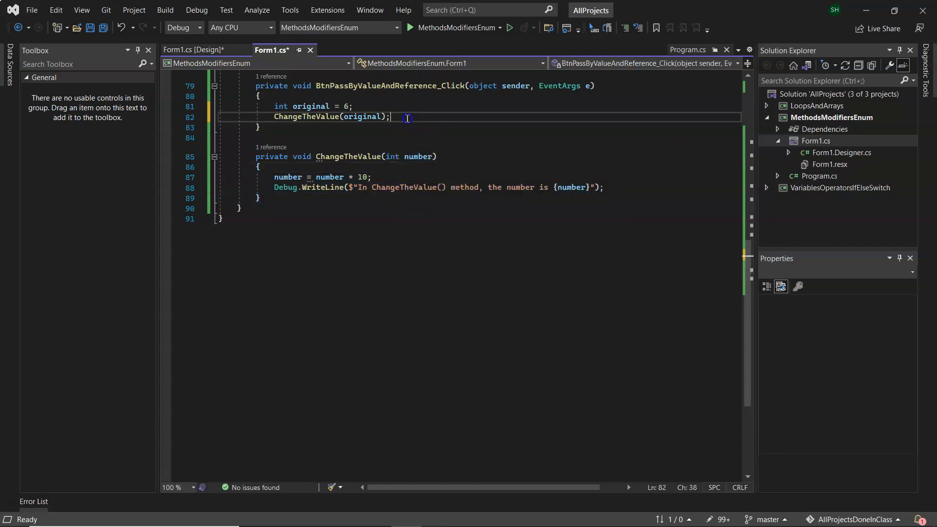
key("enter")
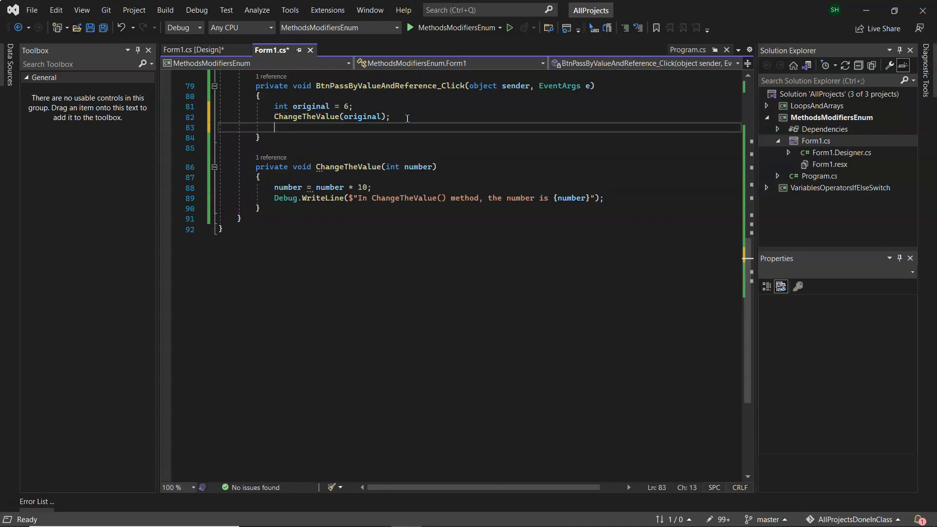
Step: Log "The original value is {original}" with Debug.WriteLine and attempt a run, hitting build errors
type("Debug")
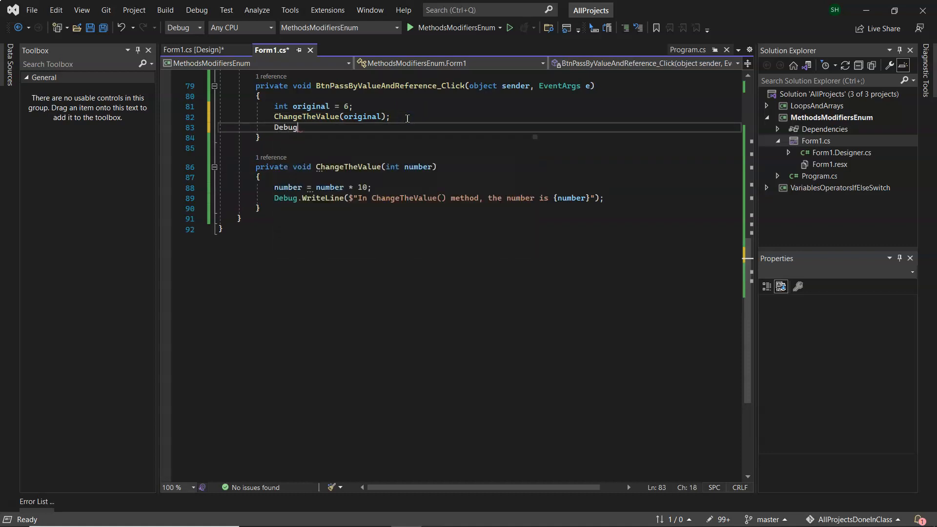
type(".WriteLine")
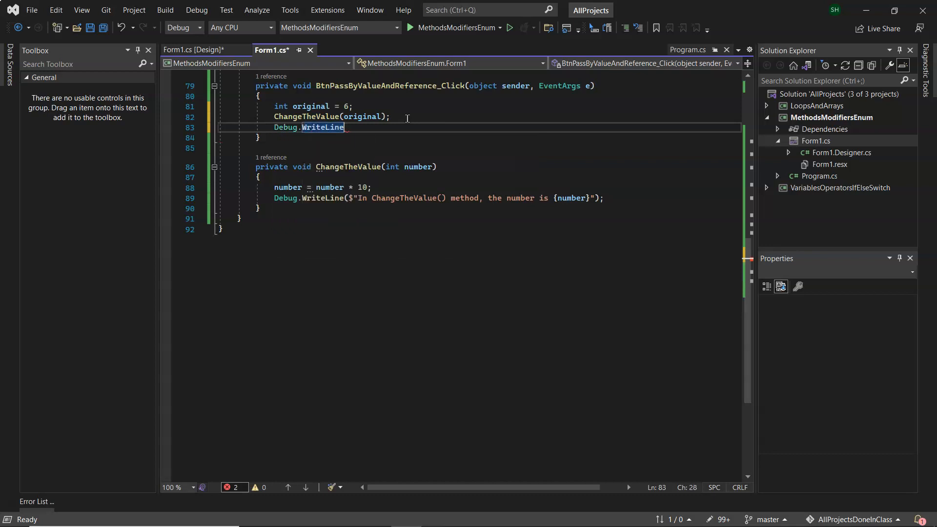
type("(")
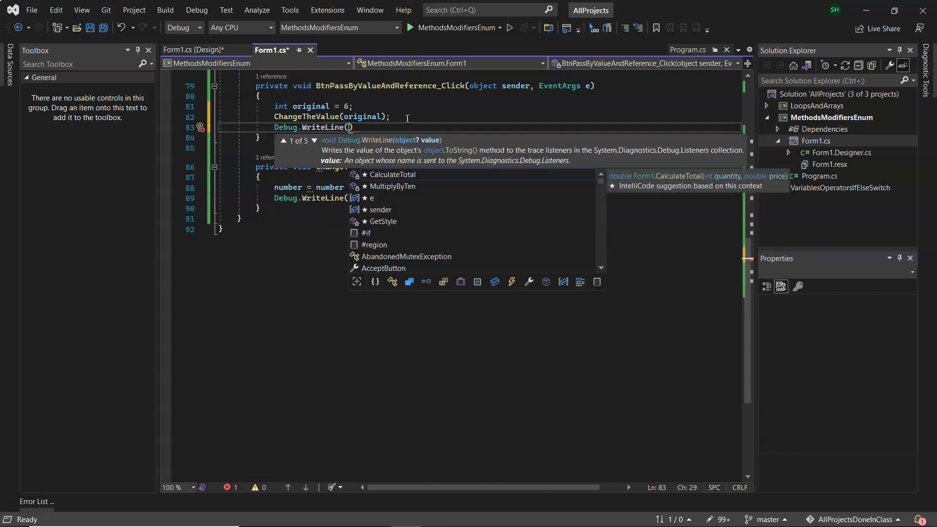
type("$\"\"")
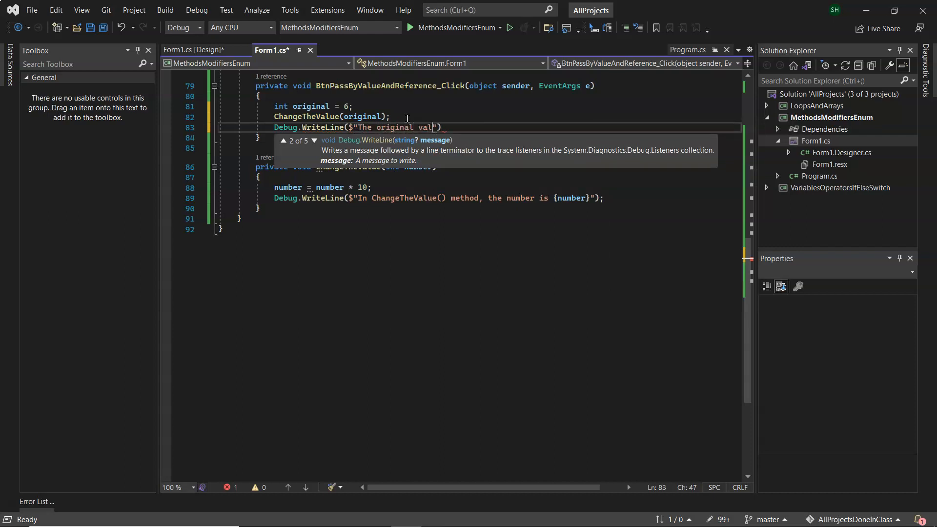
type("ue is {")
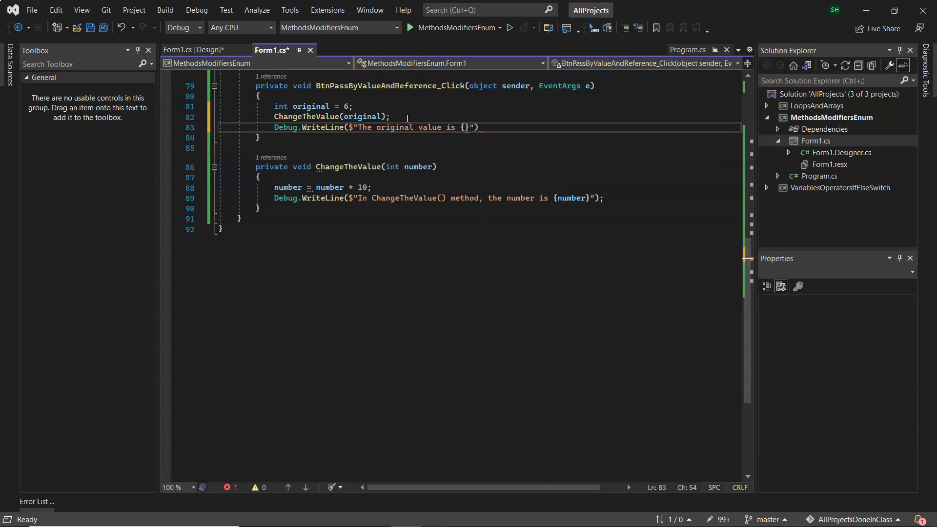
type("original")
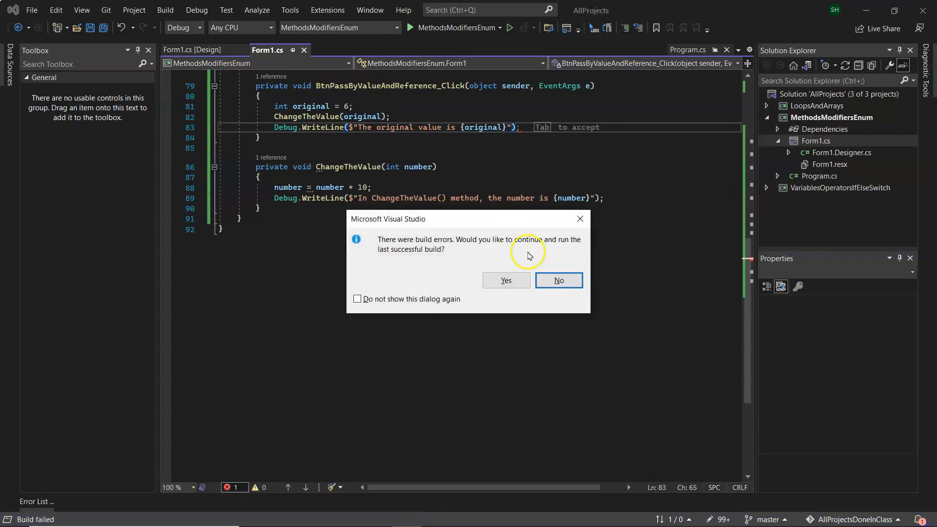
Step: Decline the old build, add the missing semicolon, run the form and trigger the pass-by-value handler
left_click(557, 280)
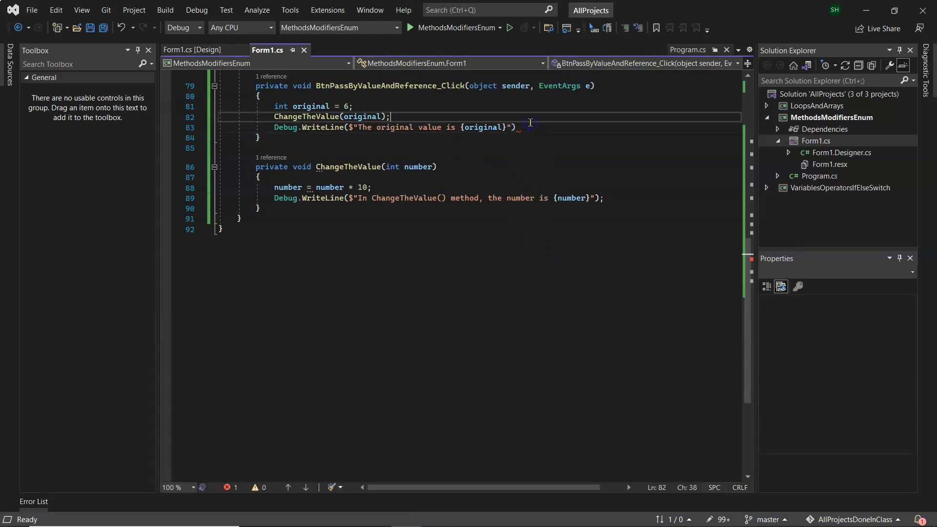
left_click(436, 167)
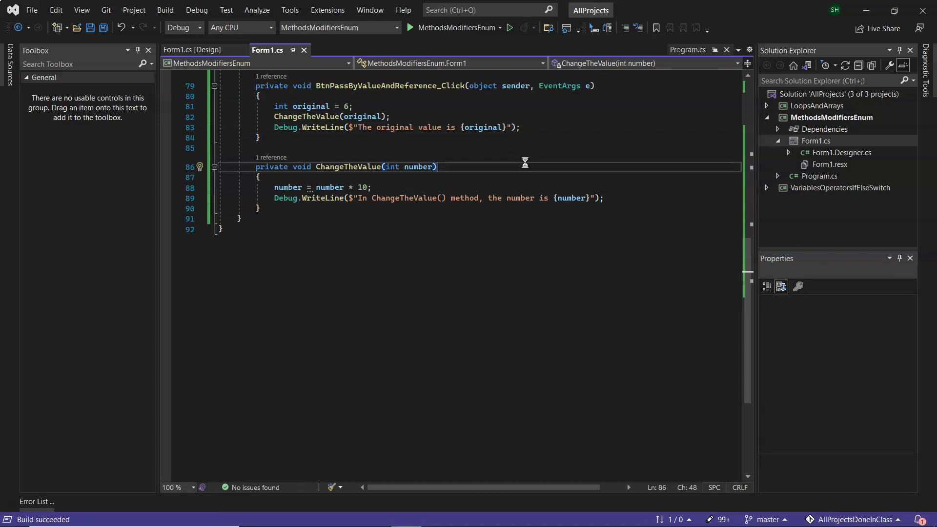
left_click(409, 27)
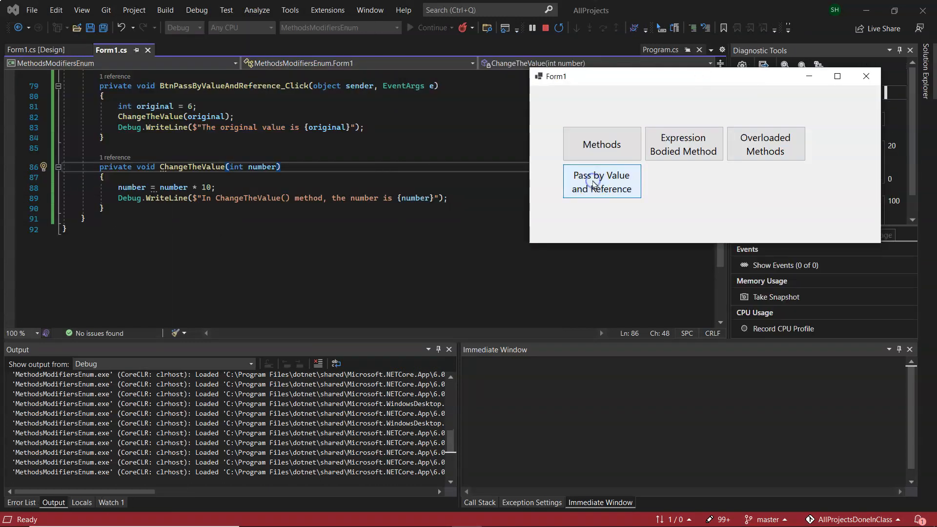
left_click(601, 181)
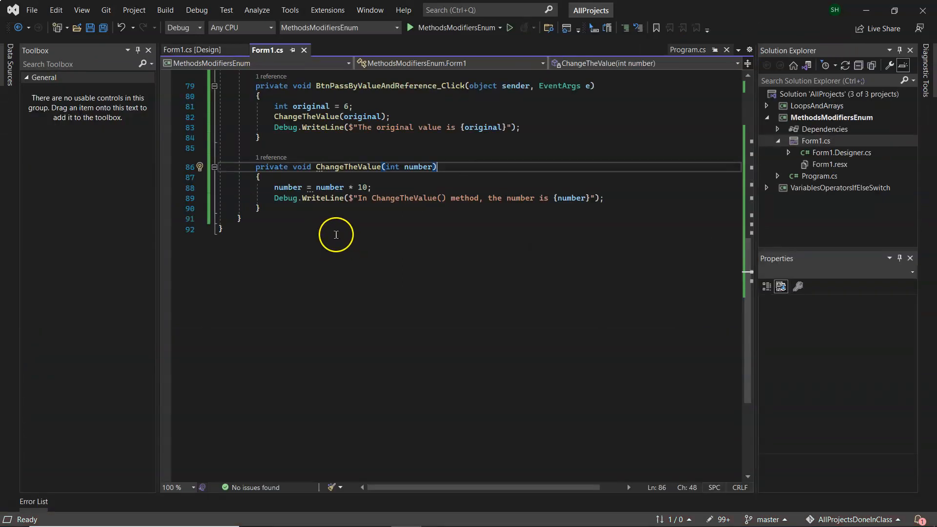
mouse_move(405, 245)
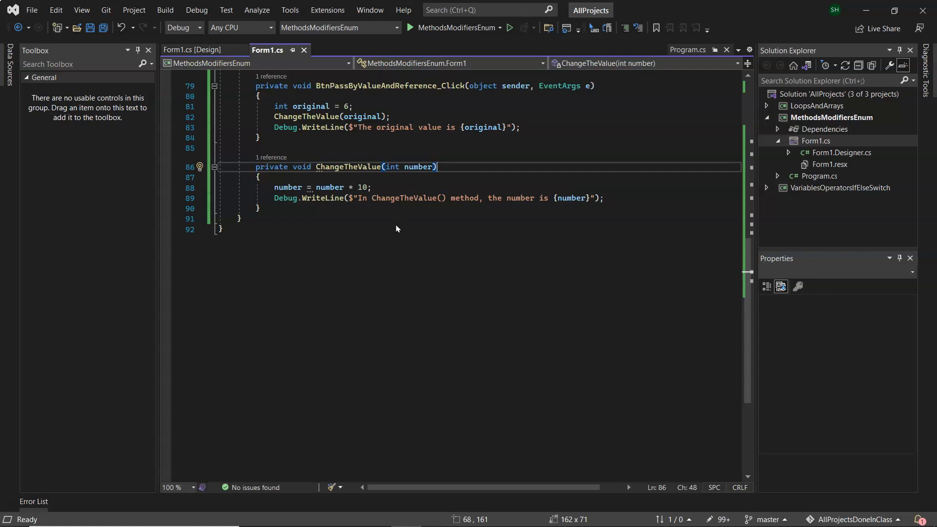
left_click(278, 108)
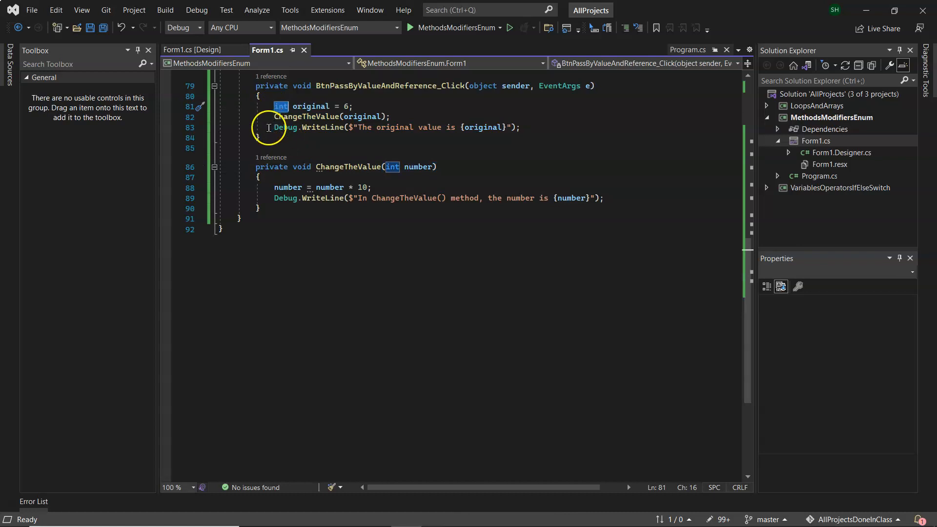
mouse_move(284, 128)
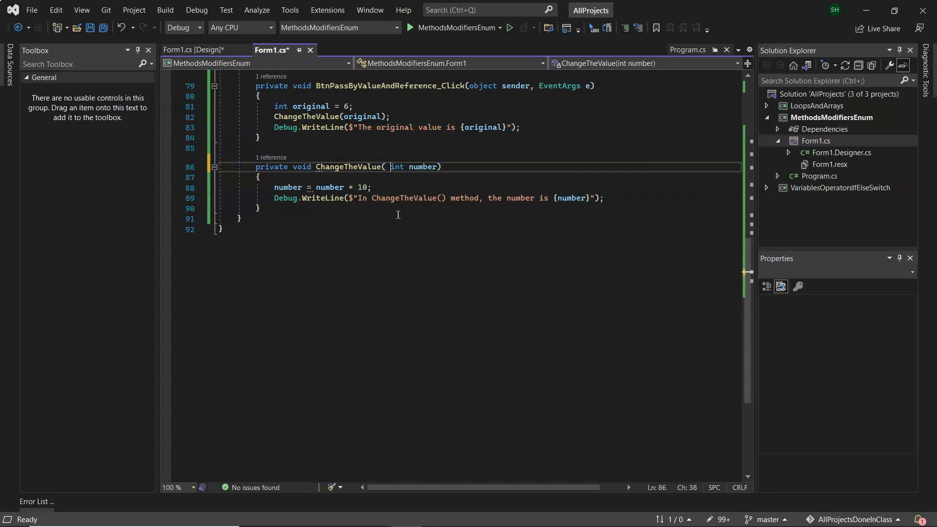
Step: Make ChangeTheValue take ref int number, pass ref original in the call, and save
type("ref")
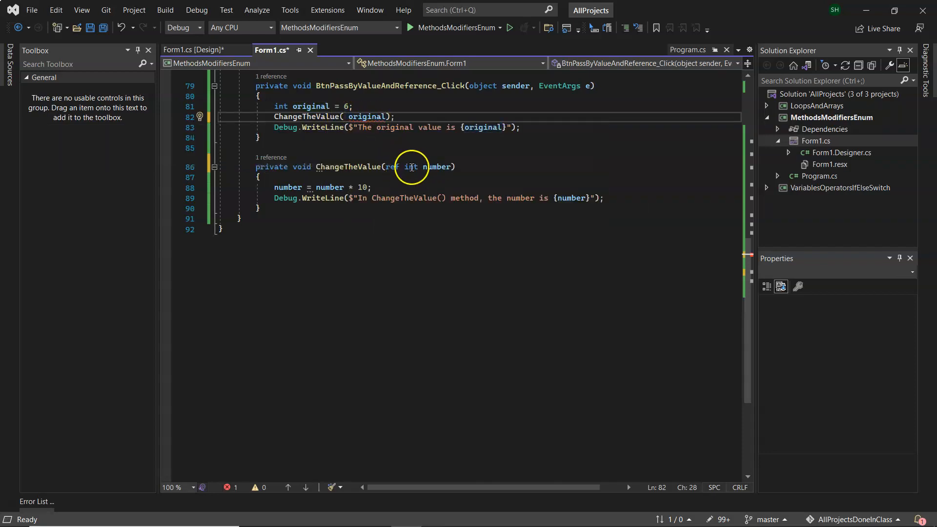
mouse_move(351, 150)
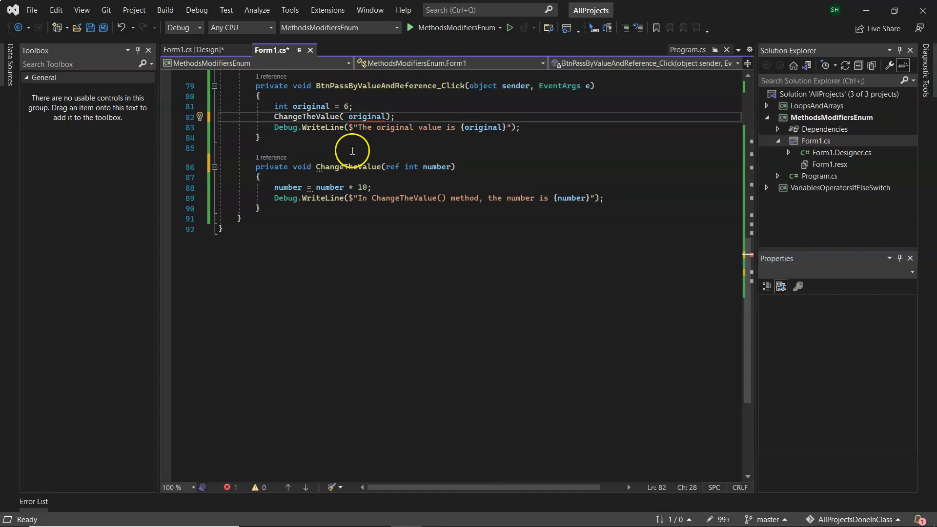
type("ref")
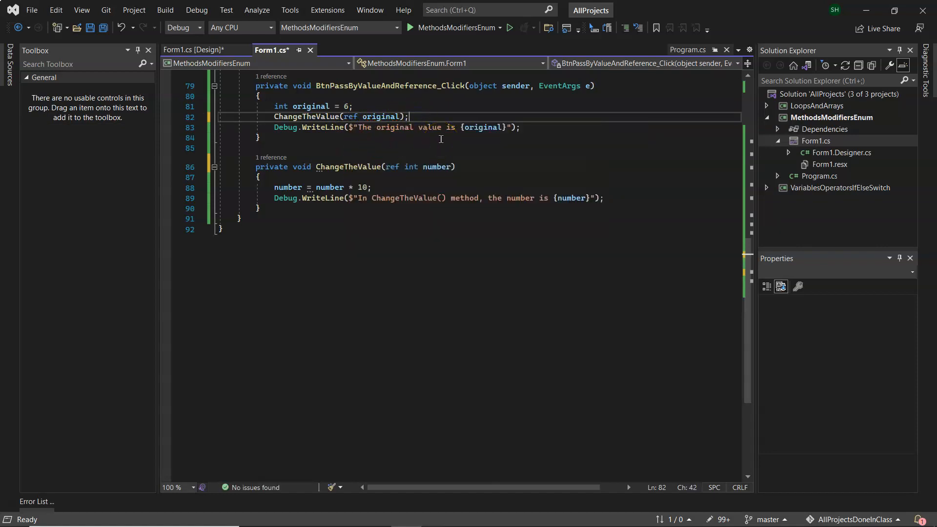
key("ctrl+s")
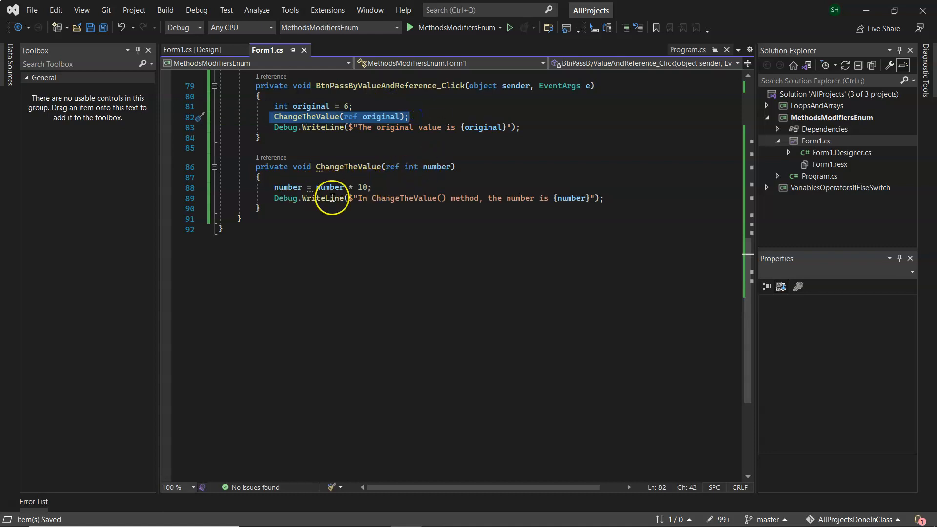
Step: Check the uses of number in ChangeTheValue and rebuild the ref-based version successfully
left_click(330, 187)
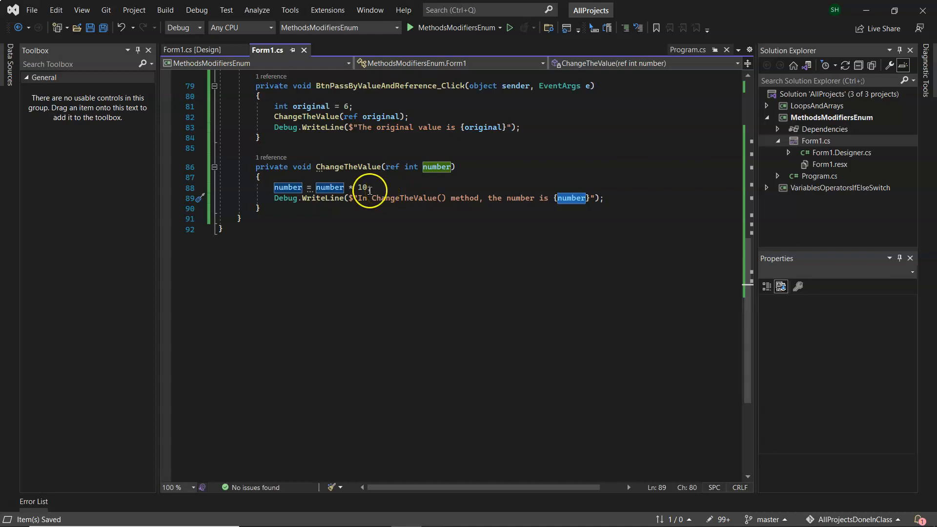
mouse_move(388, 198)
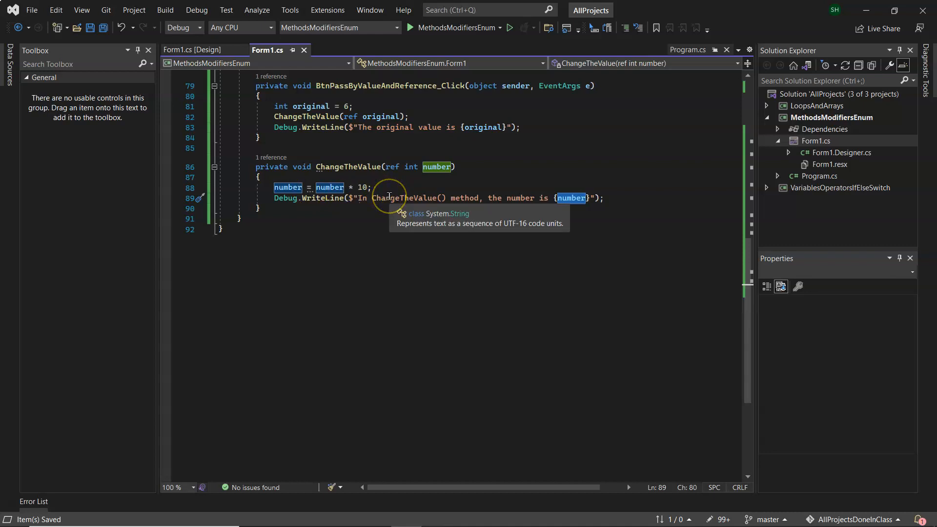
mouse_move(435, 167)
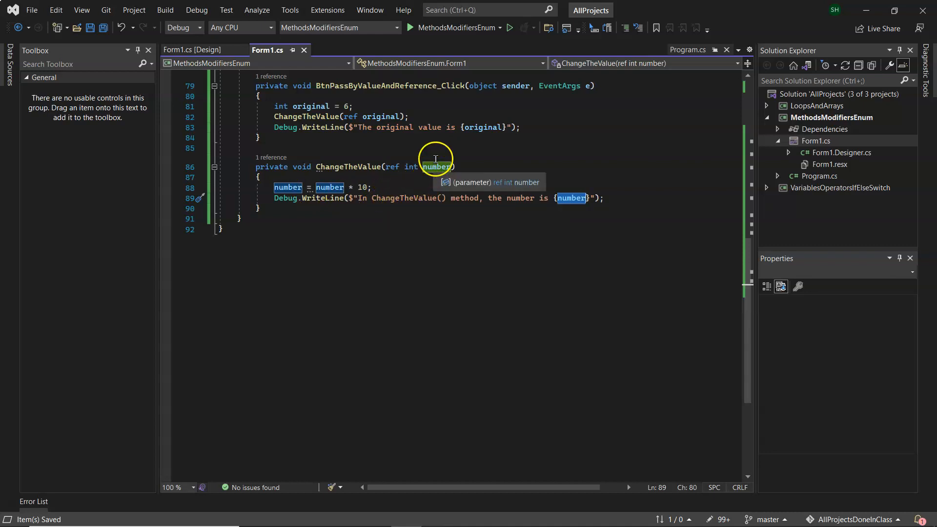
left_click(312, 106)
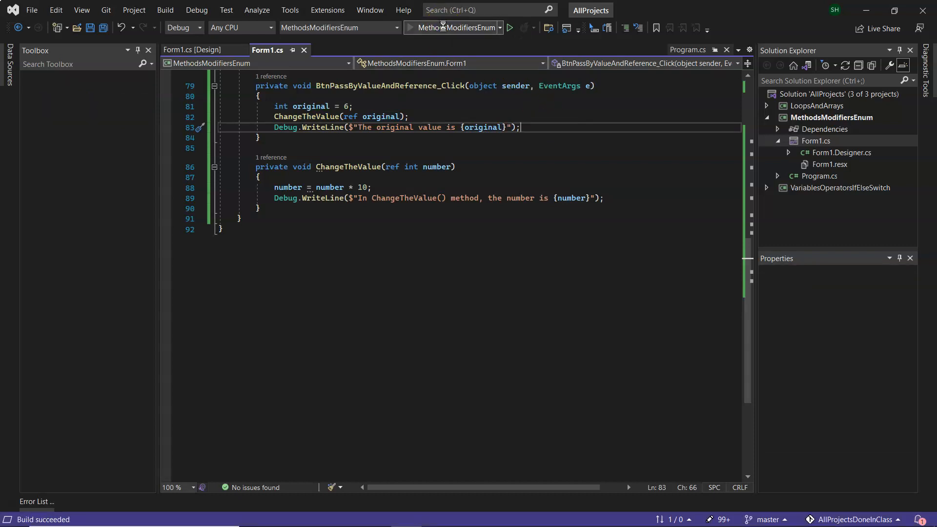
Step: Run the form and trigger the handler so the Output shows number and original both as 60
left_click(509, 28)
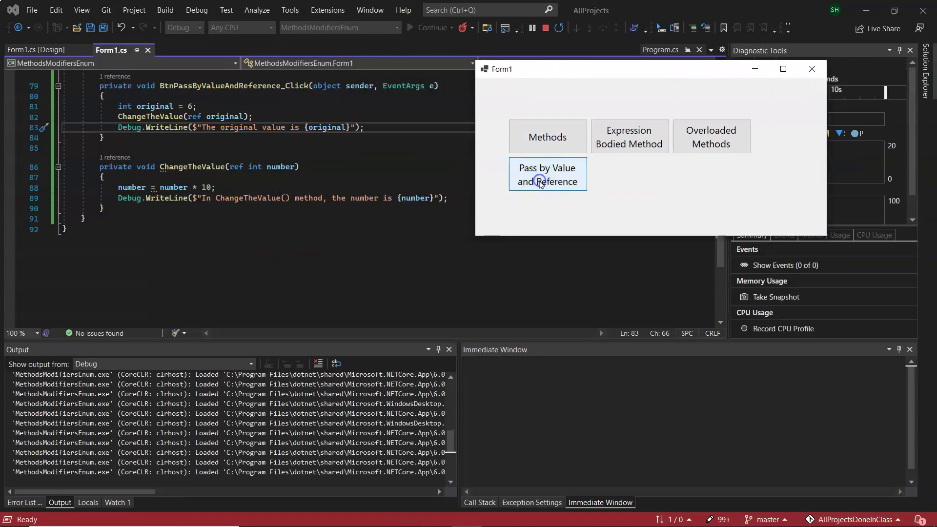
left_click(546, 174)
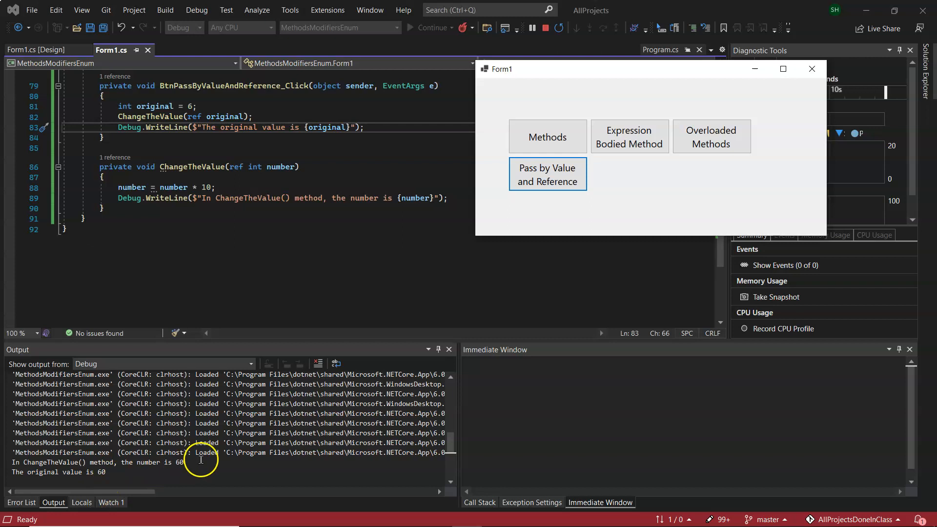
mouse_move(853, 70)
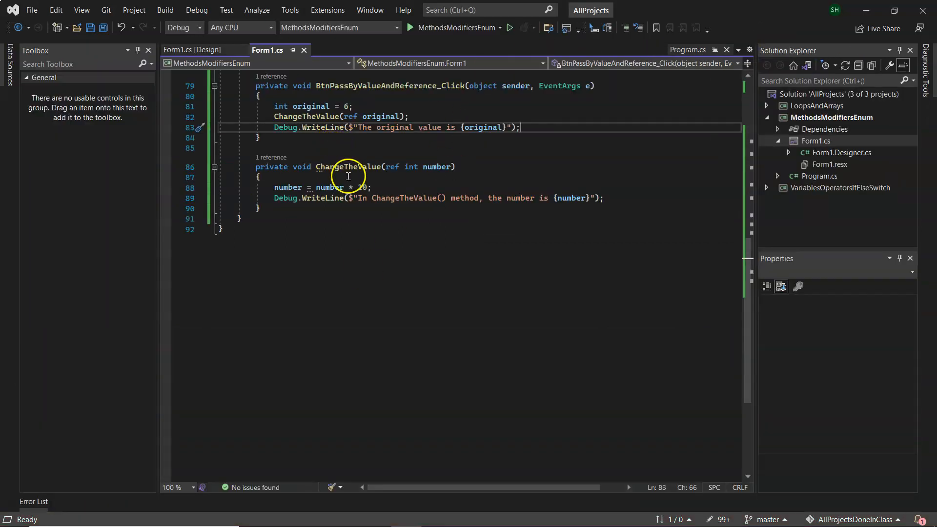
mouse_move(452, 127)
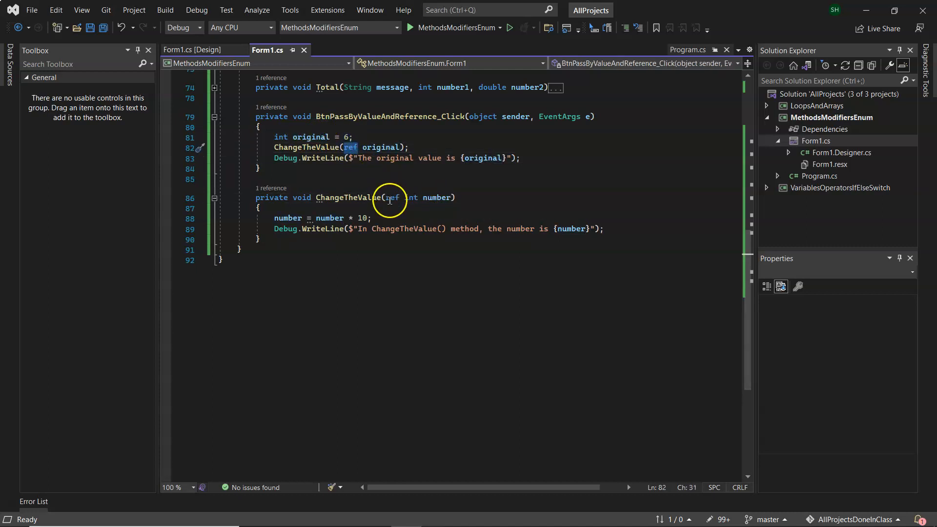
left_click(392, 198)
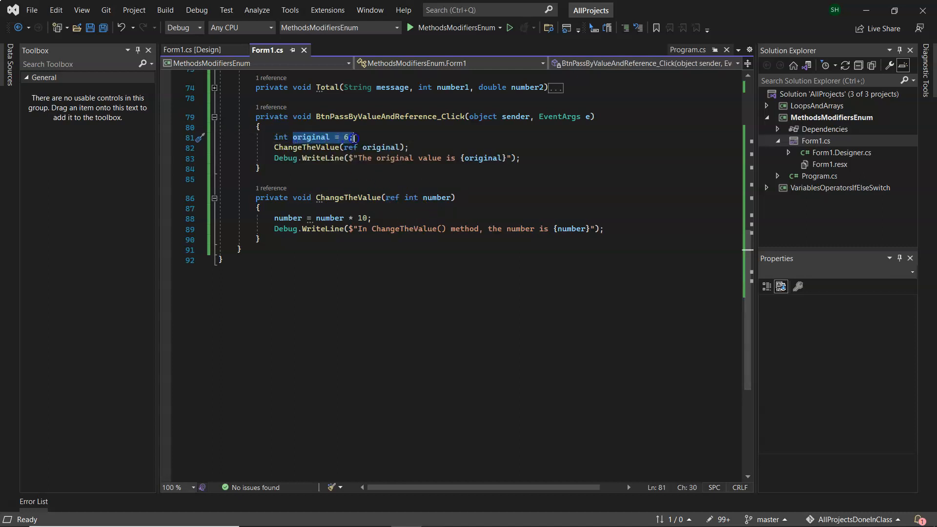
left_click(382, 218)
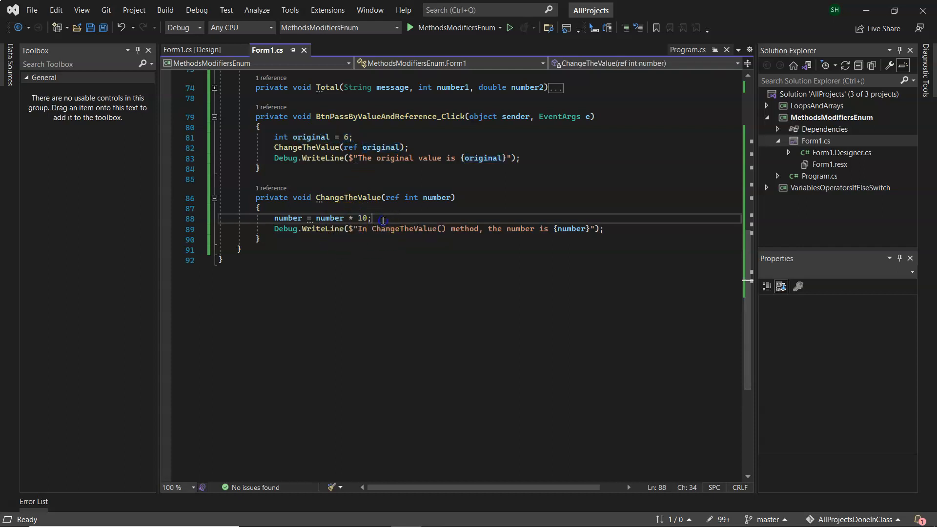